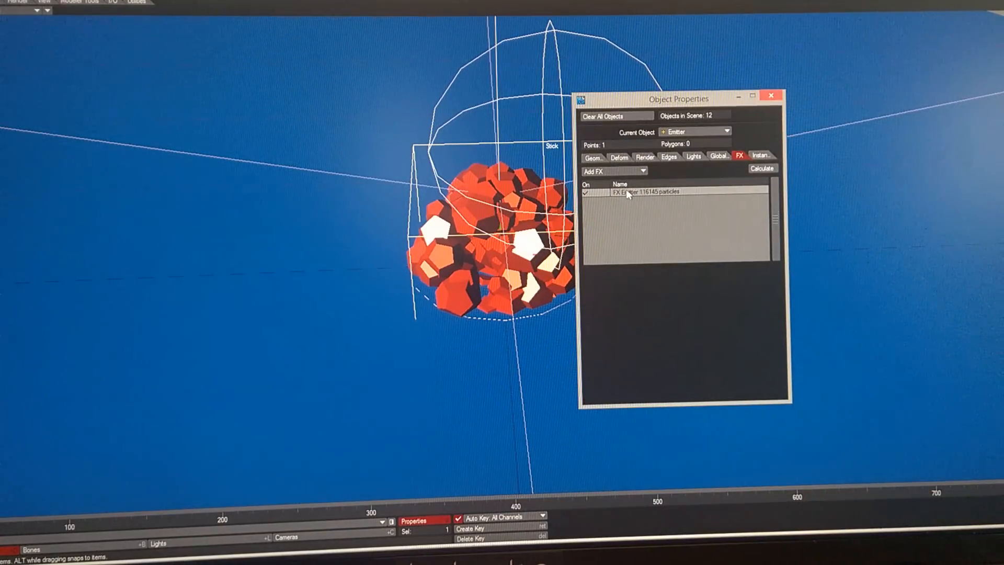
Inspect the Emitter's particle generator and Geometry settings, then switch Current Object to VORTEX (2)
click(640, 191)
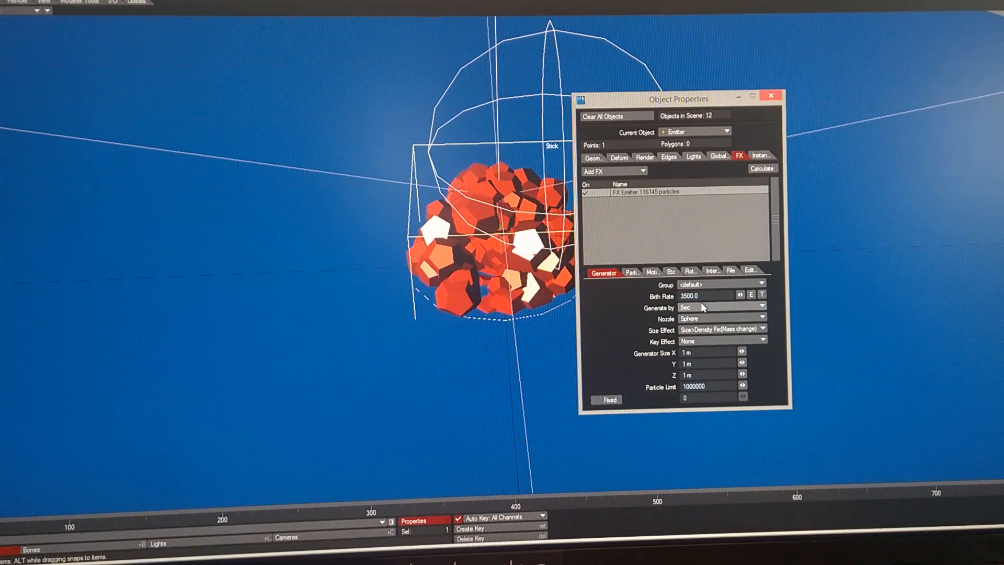
click(595, 157)
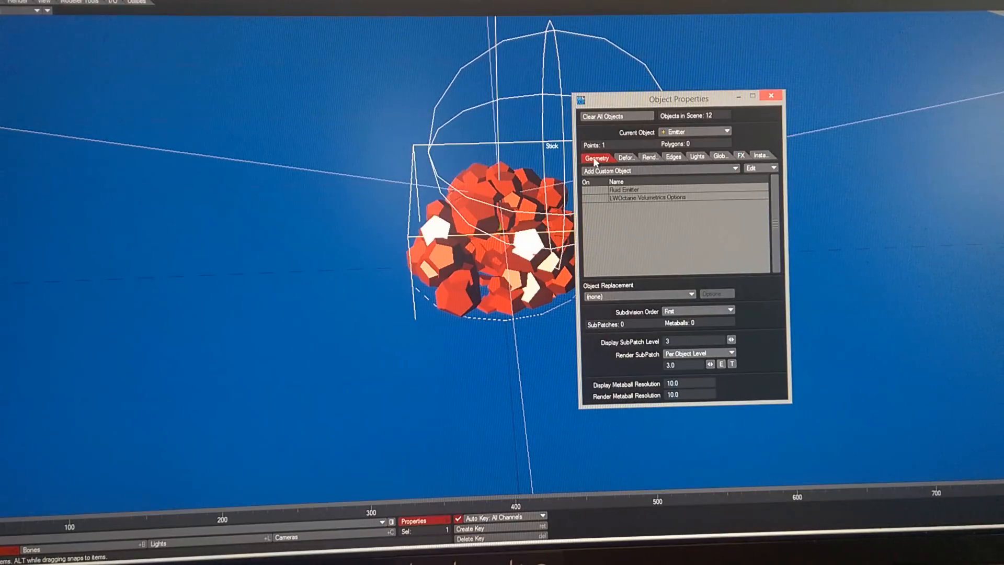
click(740, 156)
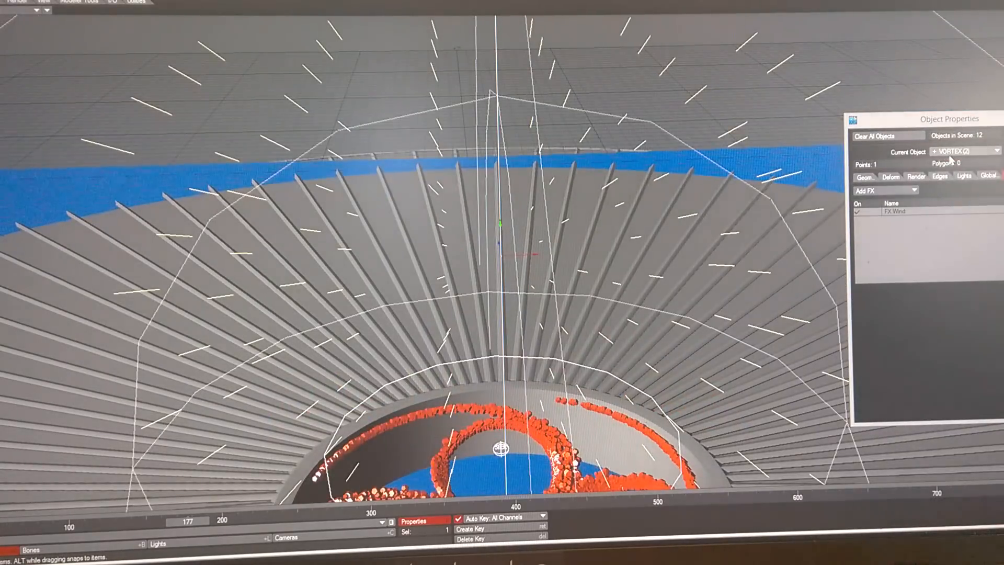
Review VORTEX (2)'s explosion-mode FX Wind settings and close Object Properties
click(896, 211)
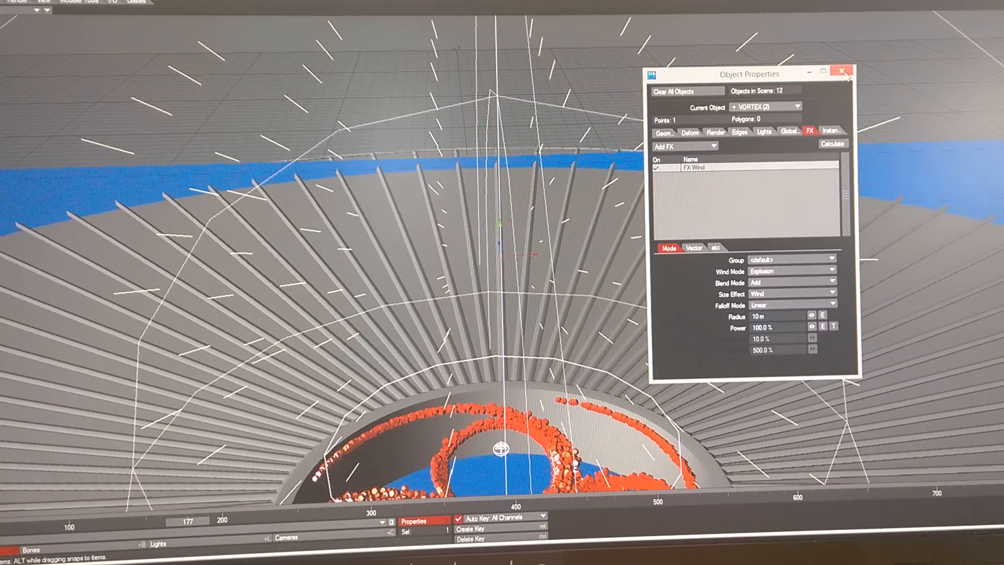
click(845, 70)
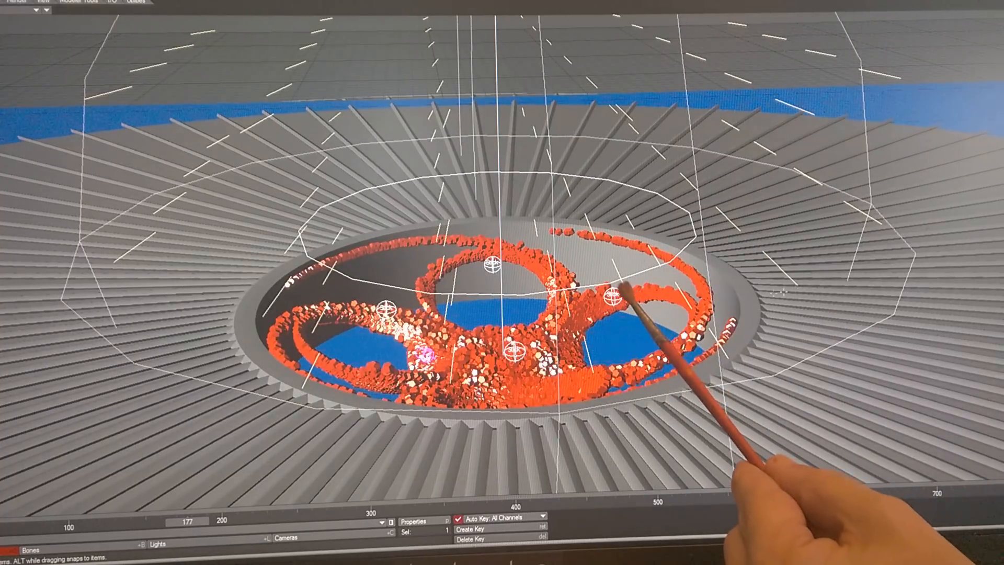
Show SPHERE (1)'s FX Collision settings: stick mode, 250 mm radius
click(366, 523)
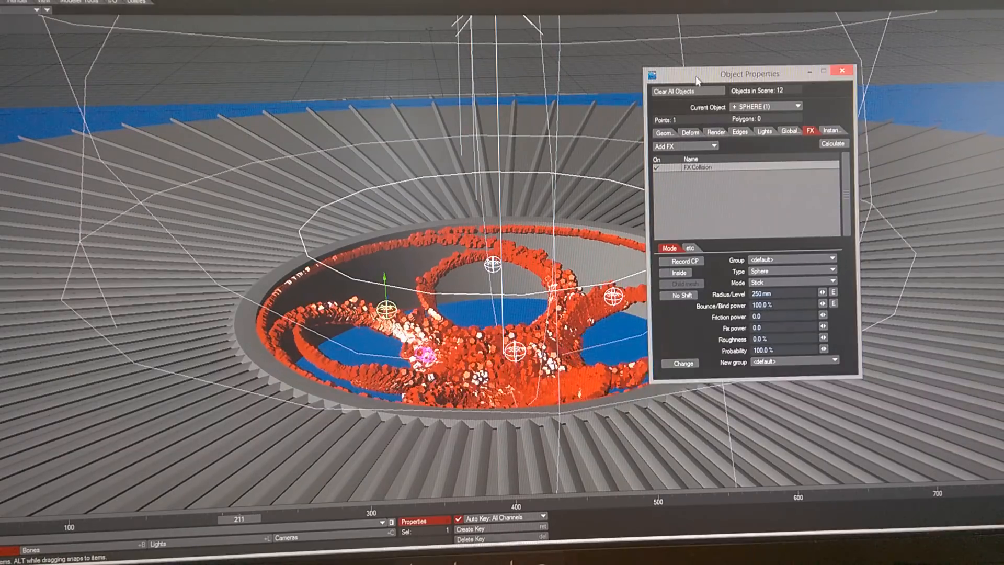
View the FX Wind settings of VORTEX (1) and VORTEX (2), then switch to ROTARYY
click(814, 106)
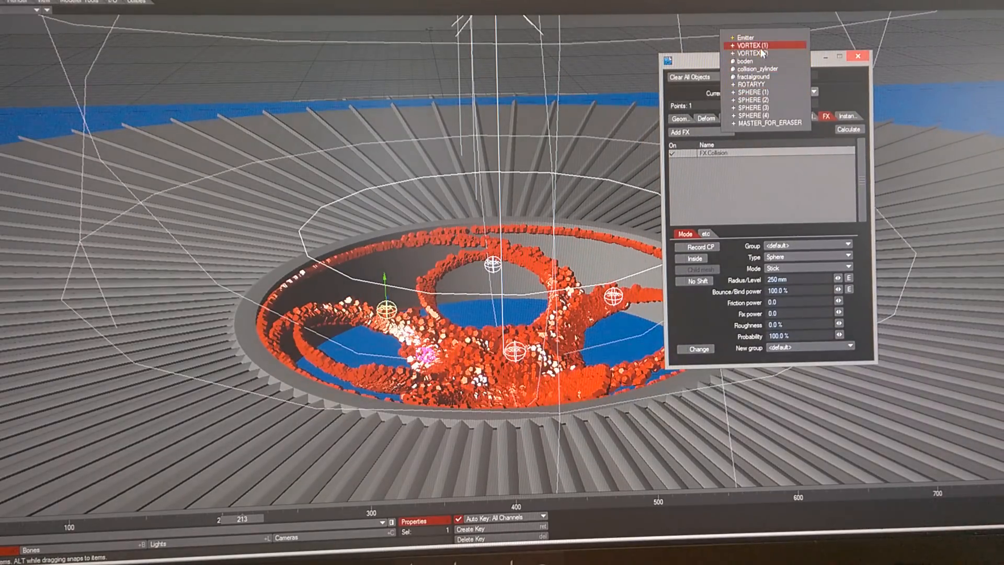
click(751, 45)
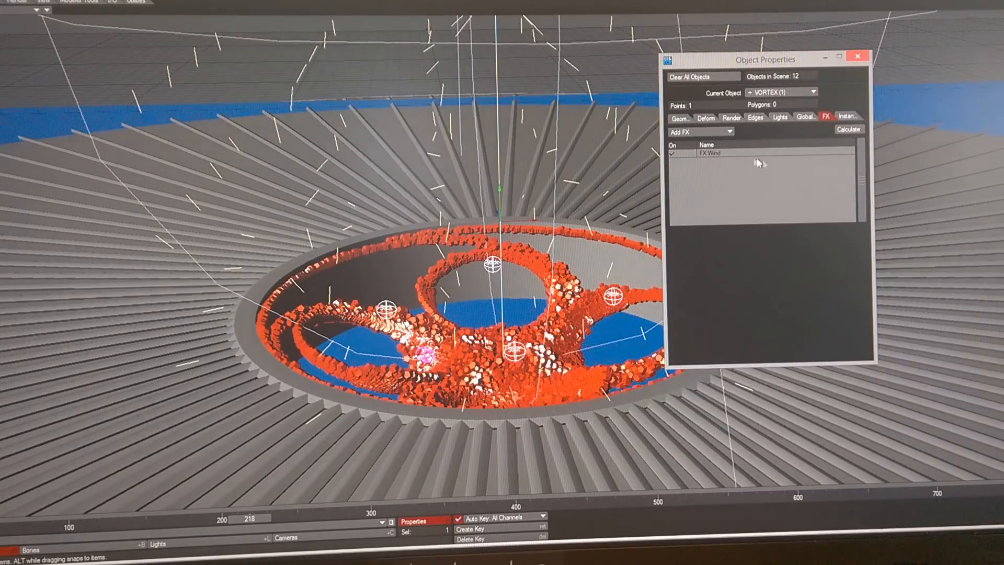
click(710, 153)
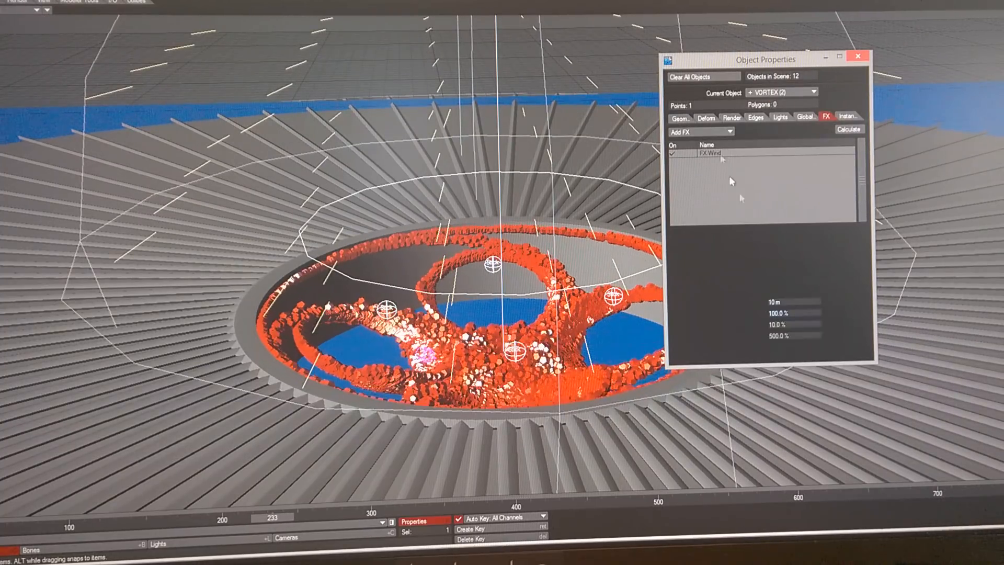
click(711, 153)
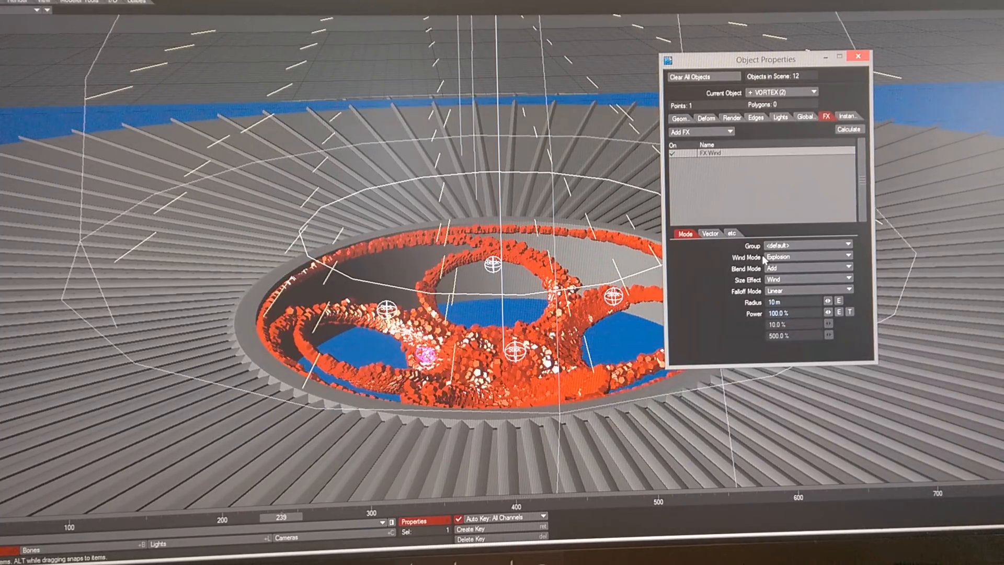
click(815, 92)
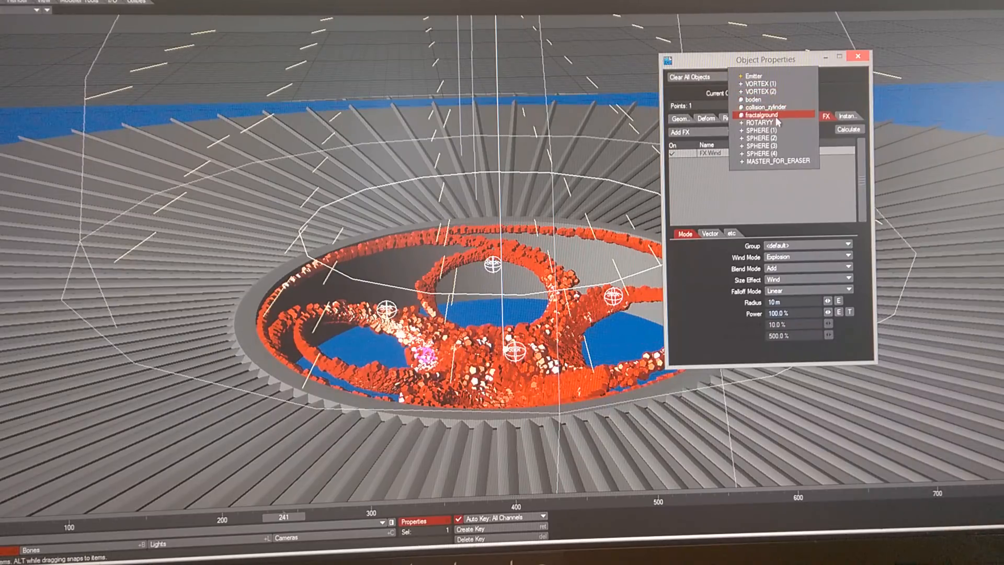
click(760, 122)
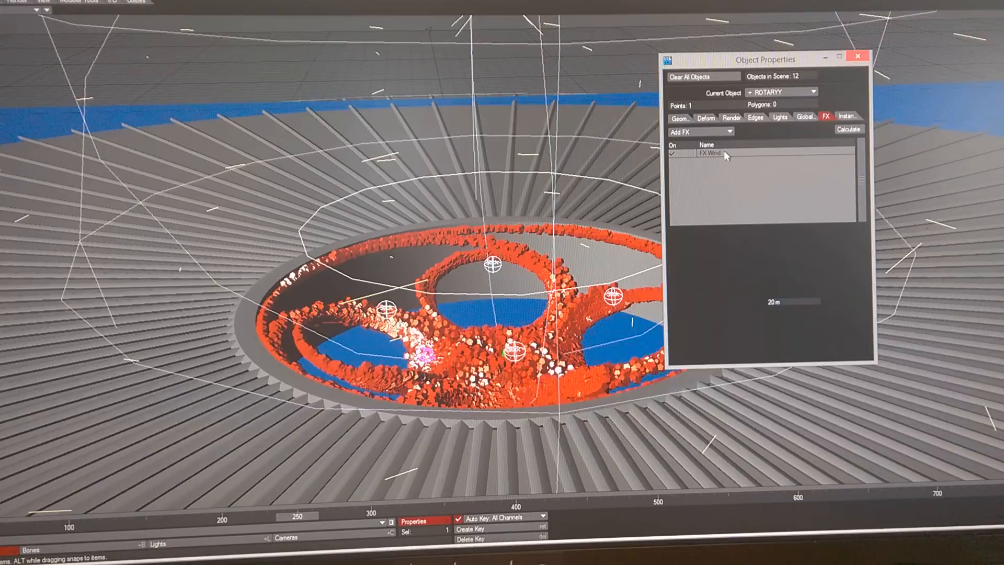
Turn ROTARYY's rotation wind off and back on (20 m radius, 55% power)
click(708, 155)
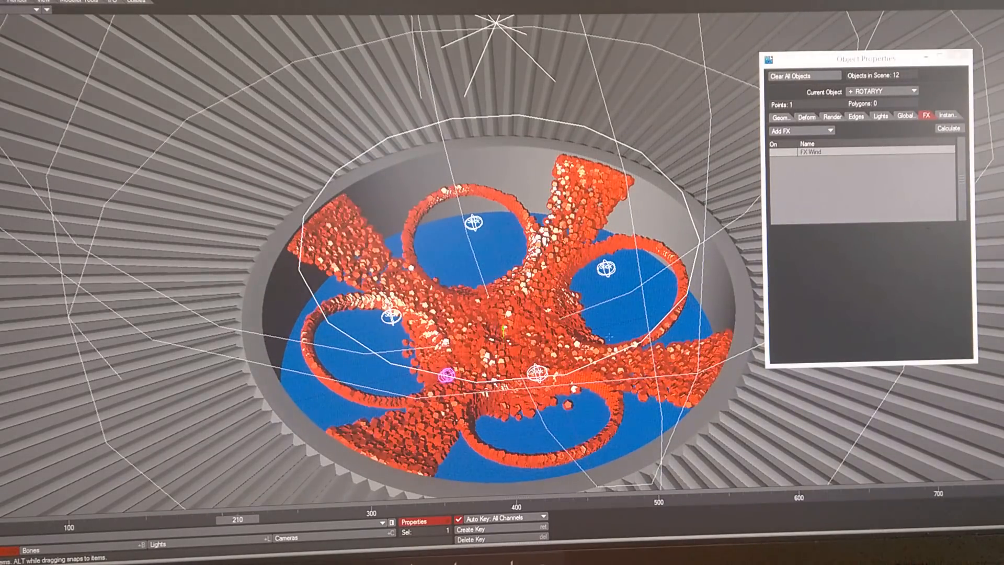
click(811, 152)
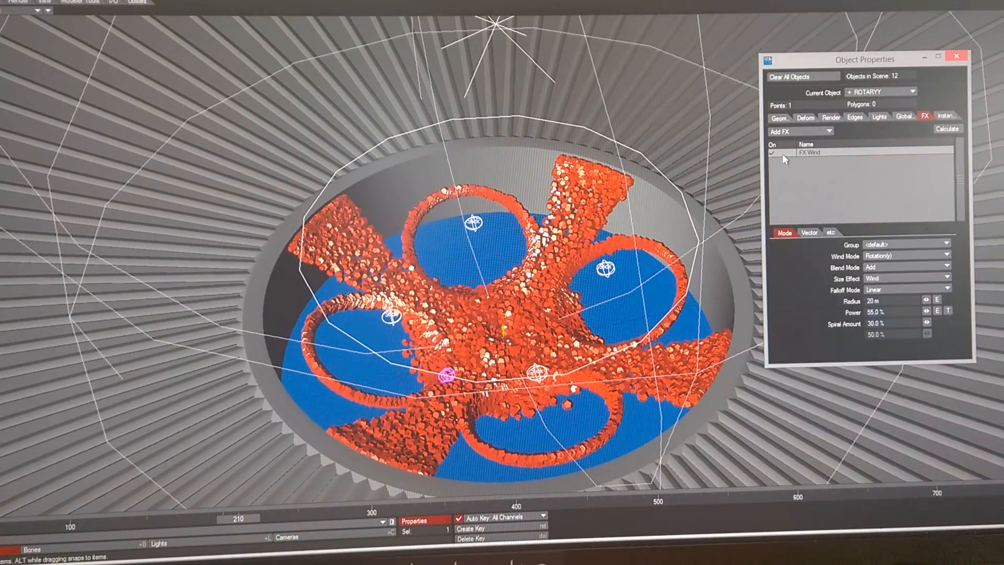